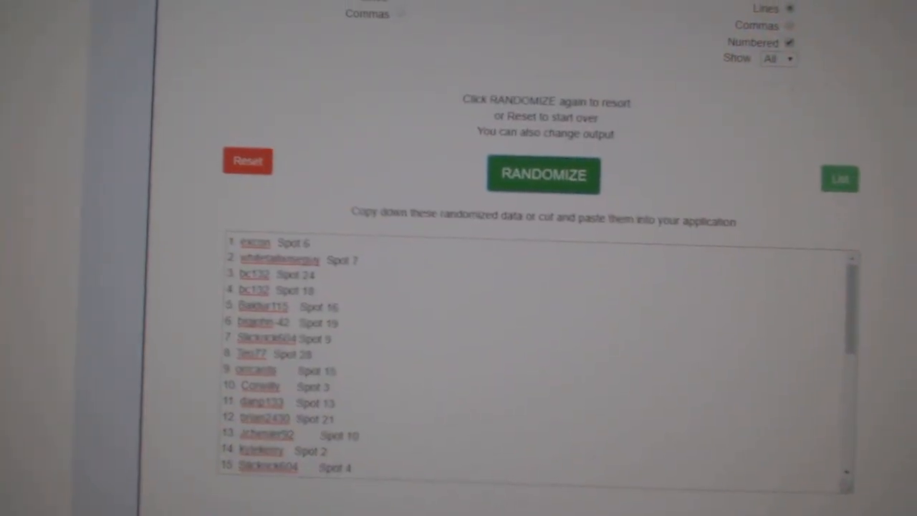
Step: Scroll down and reshuffle the participant names with their spots
scroll("down", 3)
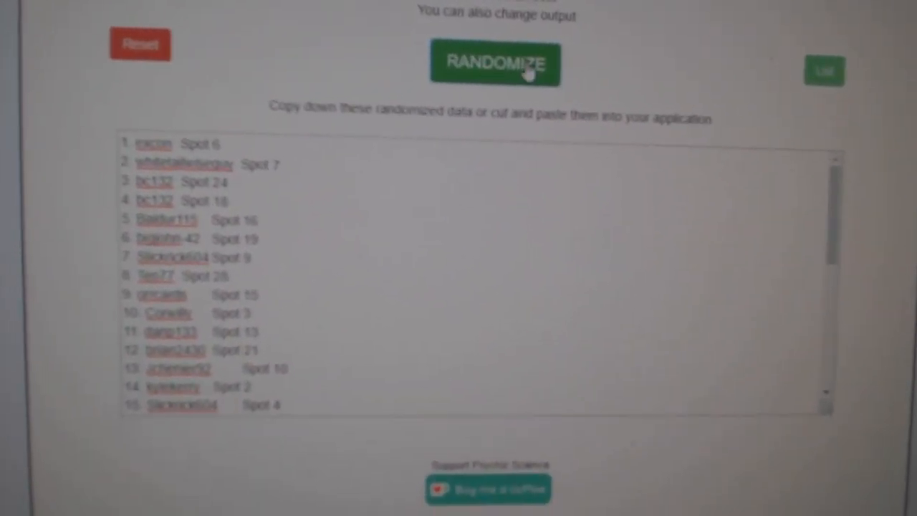
left_click(493, 64)
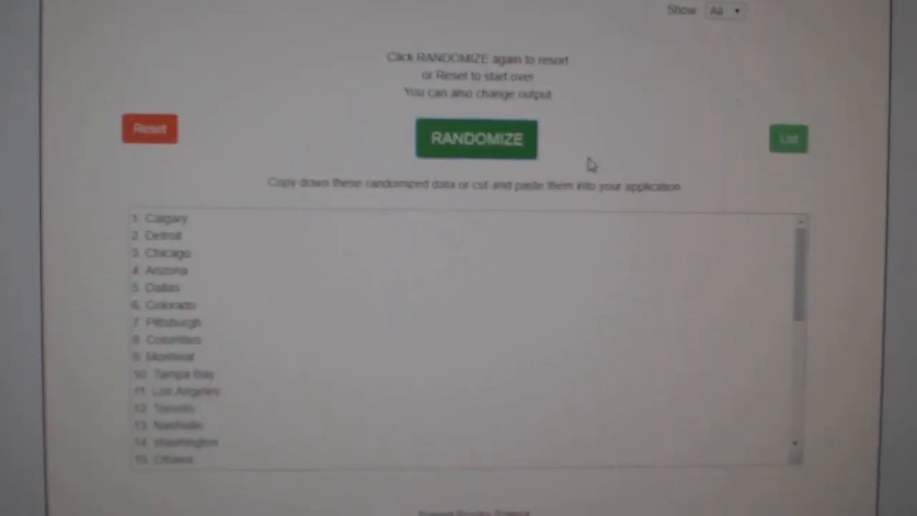
Step: Reshuffle the numbered team cities into a new random order
left_click(476, 138)
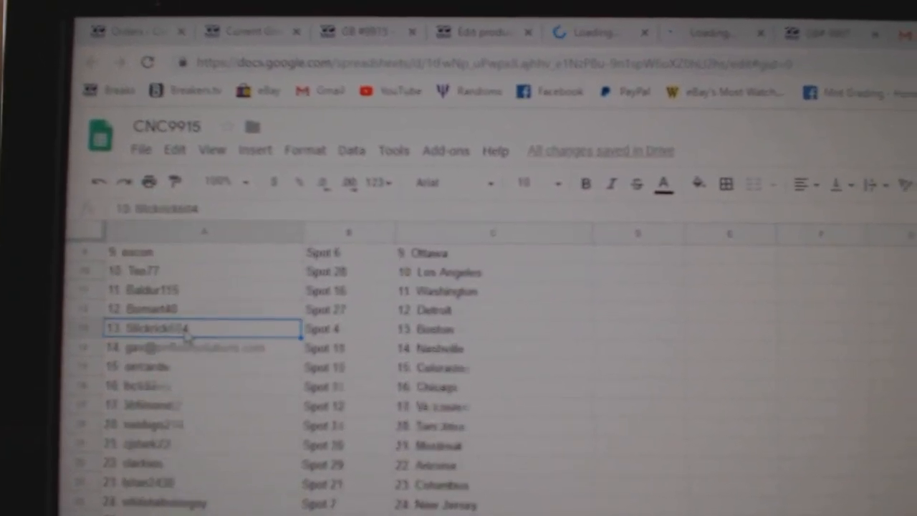
Step: Scroll the CNC9915 sheet to check all 24 participants have a spot and team city
scroll("down", 3)
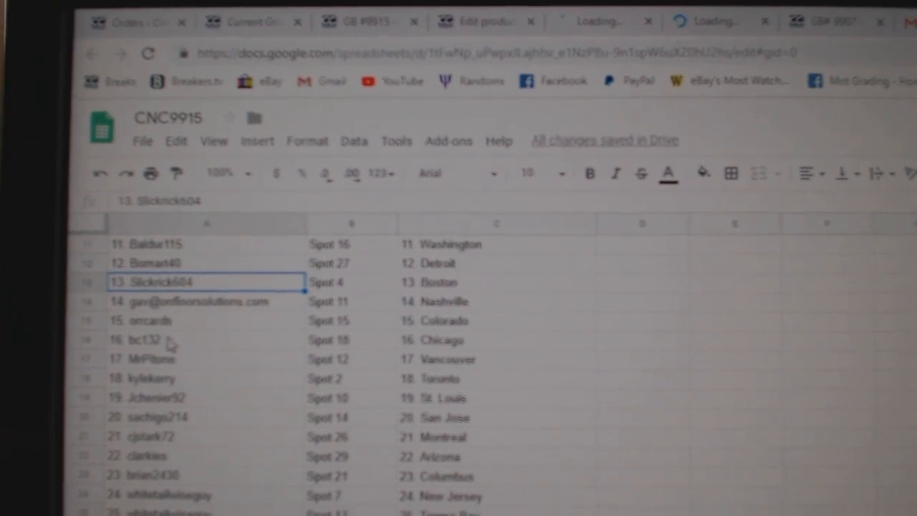